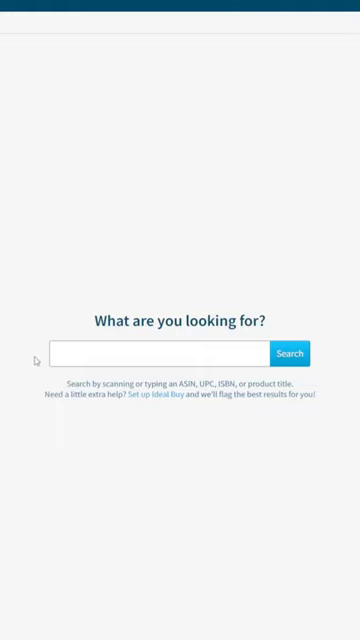
Step: Try 'ca' in the Scout search box, then start Add Inventory Item step 1
type("ca")
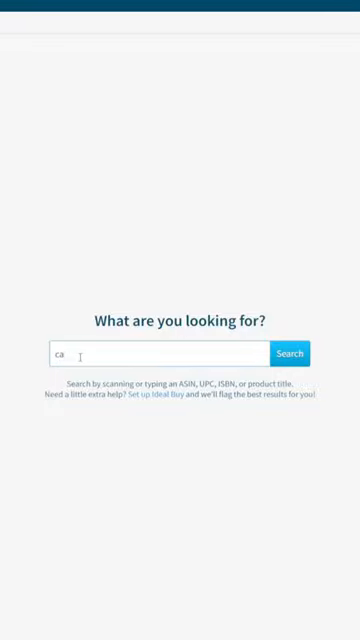
left_click(289, 354)
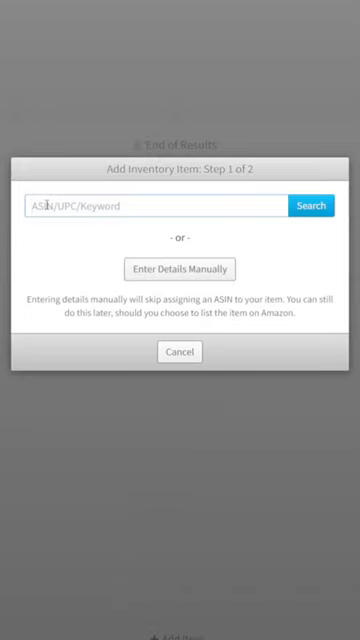
Step: Search 'elixr guitar string' and browse the matching product results
type("elixr guitar string")
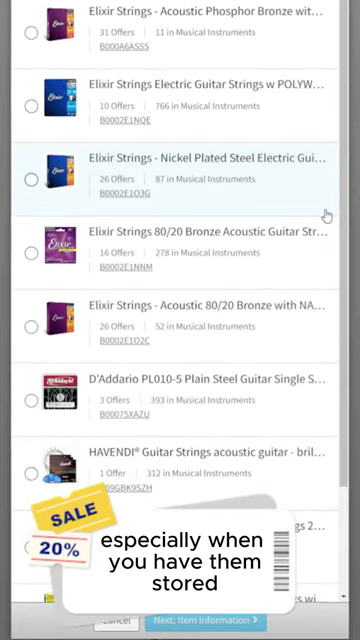
scroll("down", 3)
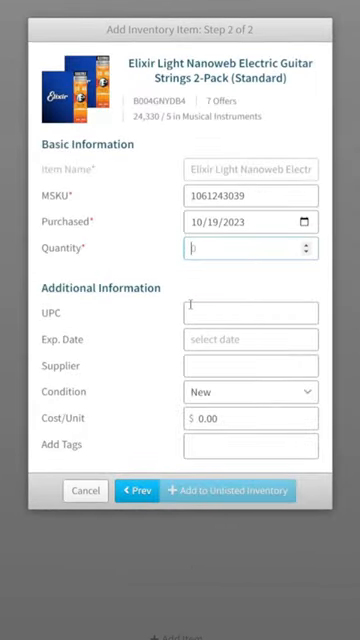
Step: Enter quantity 4 for the Elixir Light Nanoweb 2-Pack
type("4")
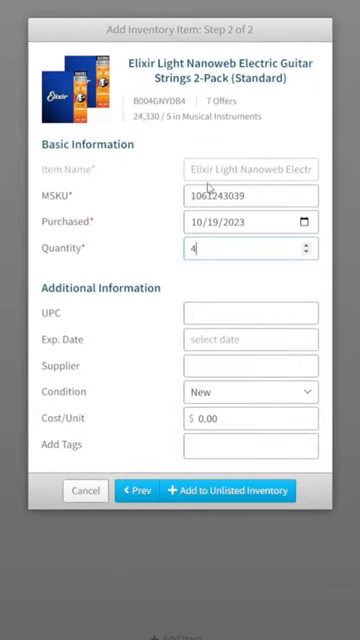
triple_click(250, 195)
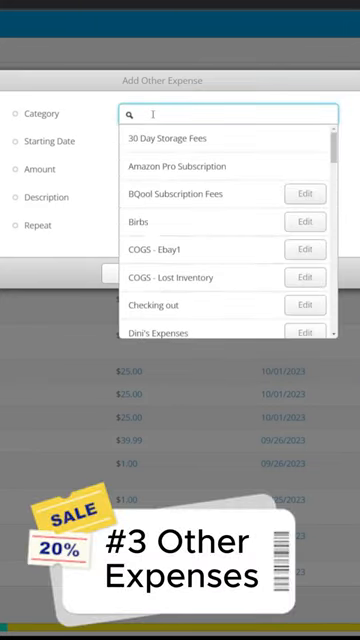
Step: Add category 'Tool Subscription', amount 250, and description 'Testing Software'
type("Tool")
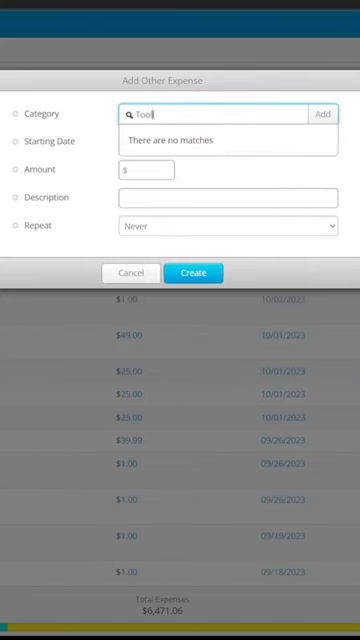
type("Subscription")
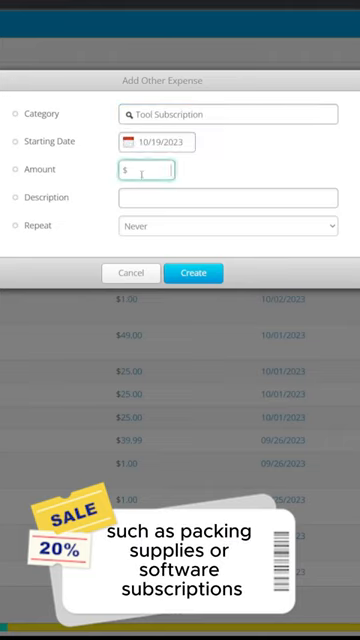
type("250")
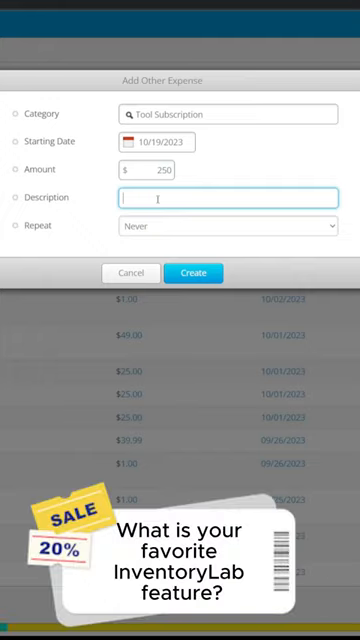
type("Testing")
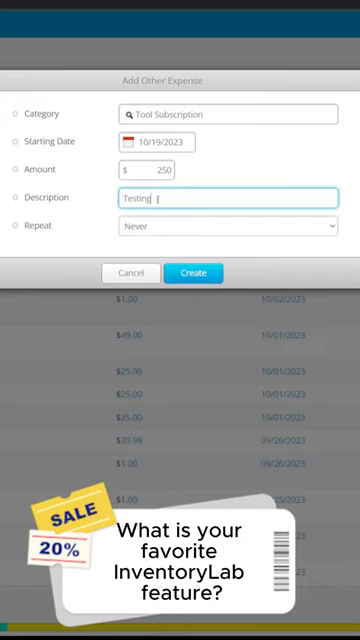
type("Software")
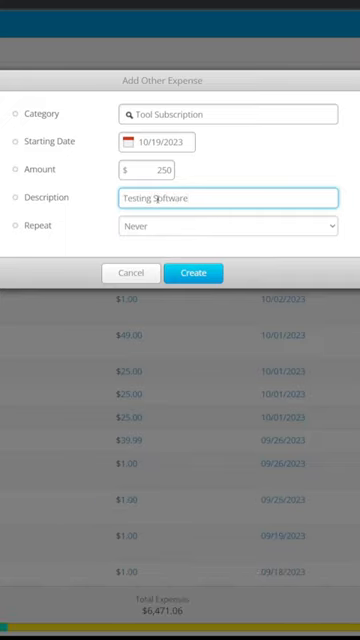